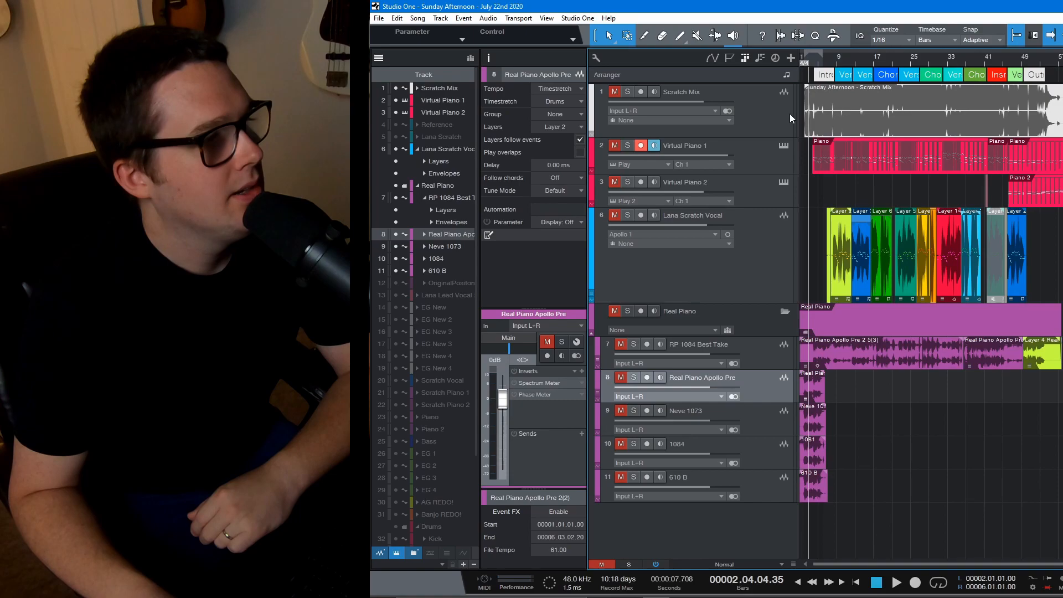
# - Hide the Scratch Mix track from the arrangement
pyautogui.click(438, 89)
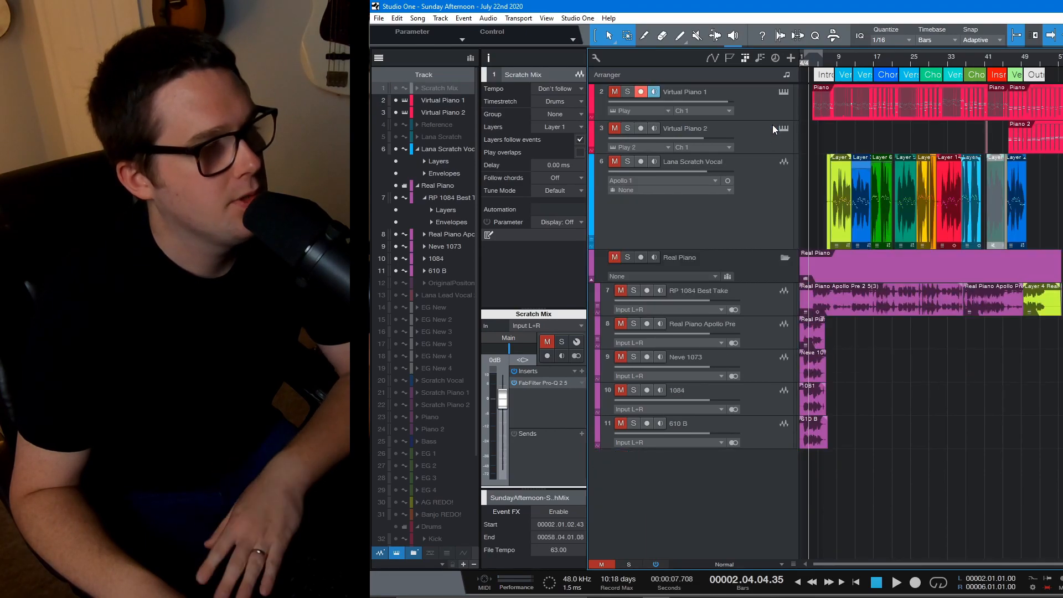
# - Hide Virtual Piano 1 and 2, then select the RP 1084 Best Take track
pyautogui.click(684, 92)
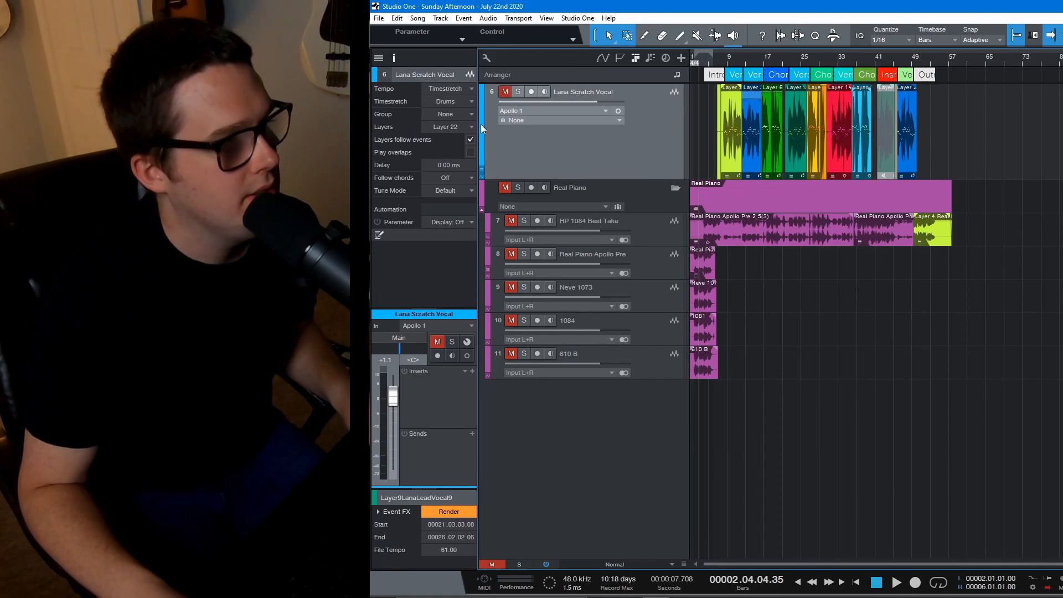
pyautogui.click(570, 188)
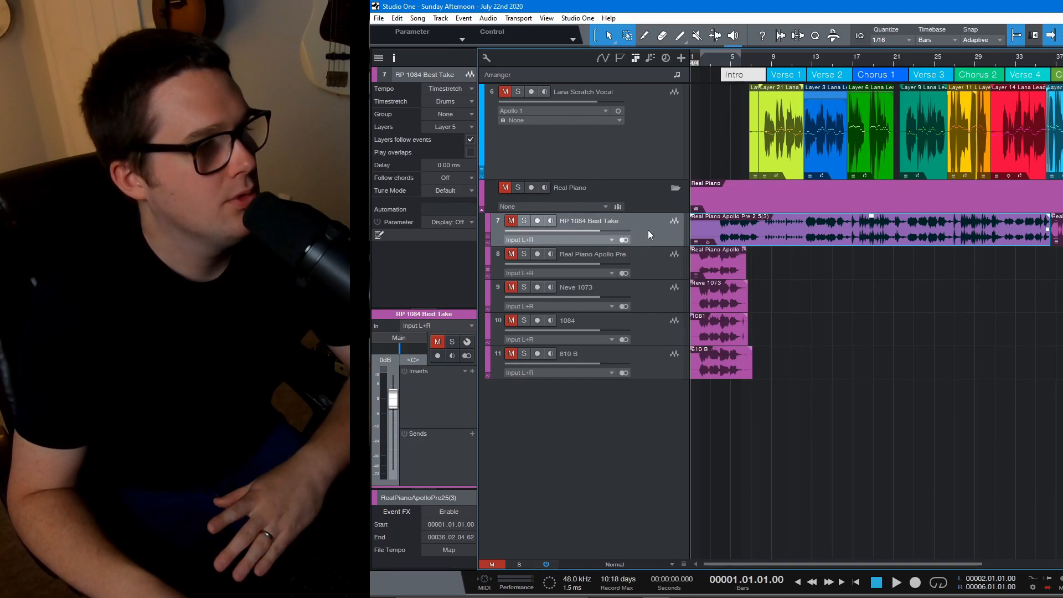
# - Expand the four recorded layers of the RP 1084 Best Take track
pyautogui.rightClick(649, 228)
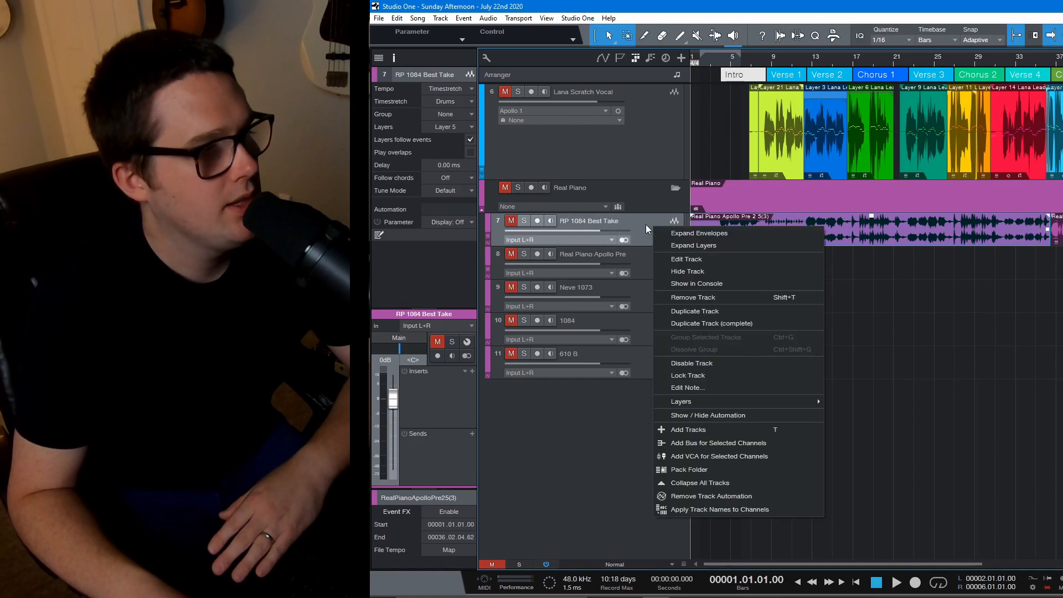
pyautogui.click(693, 245)
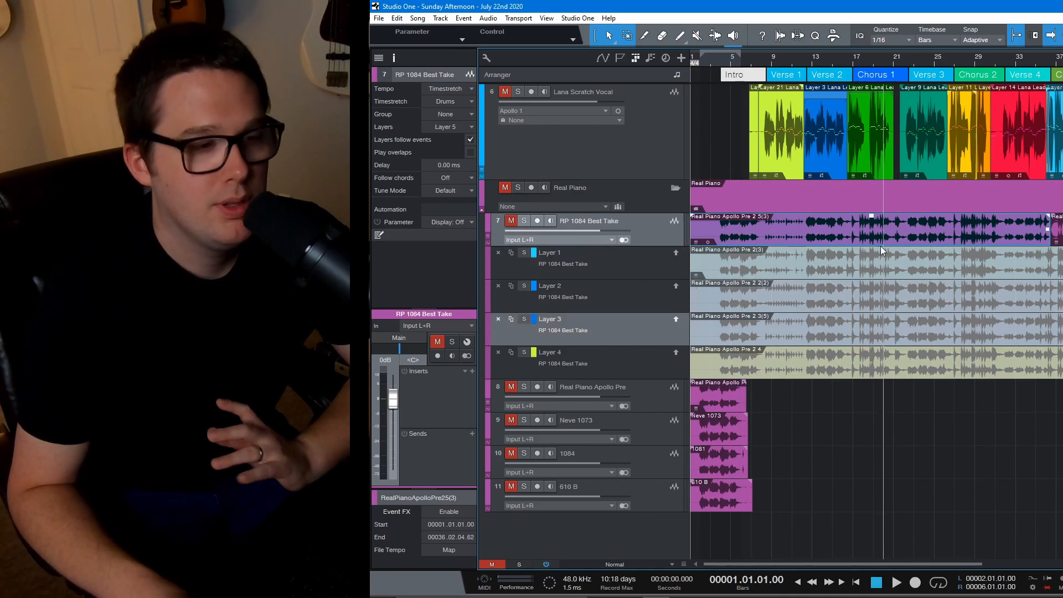
pyautogui.moveTo(897, 248)
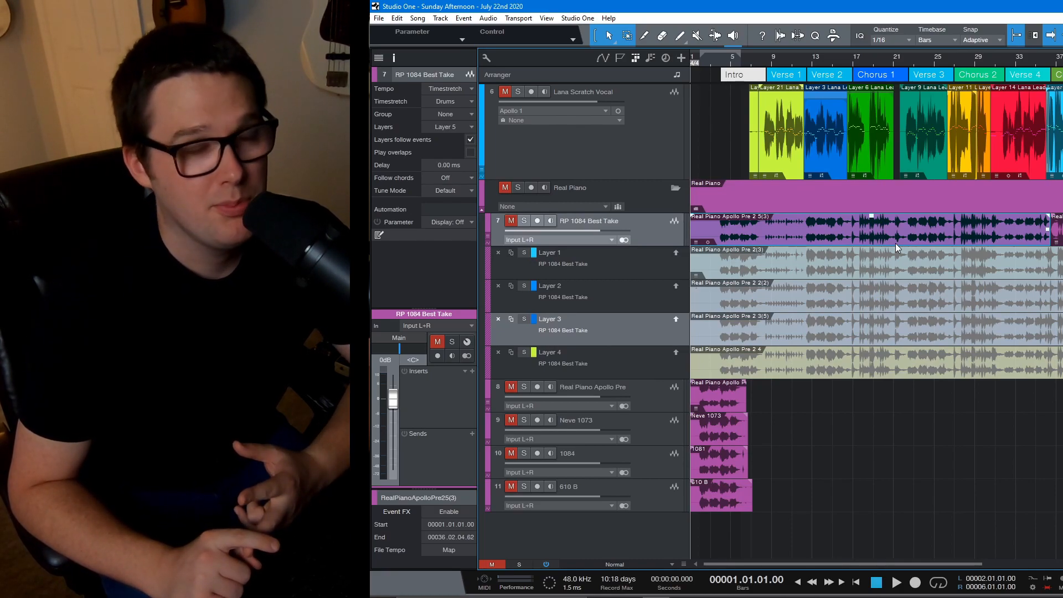
pyautogui.moveTo(943, 205)
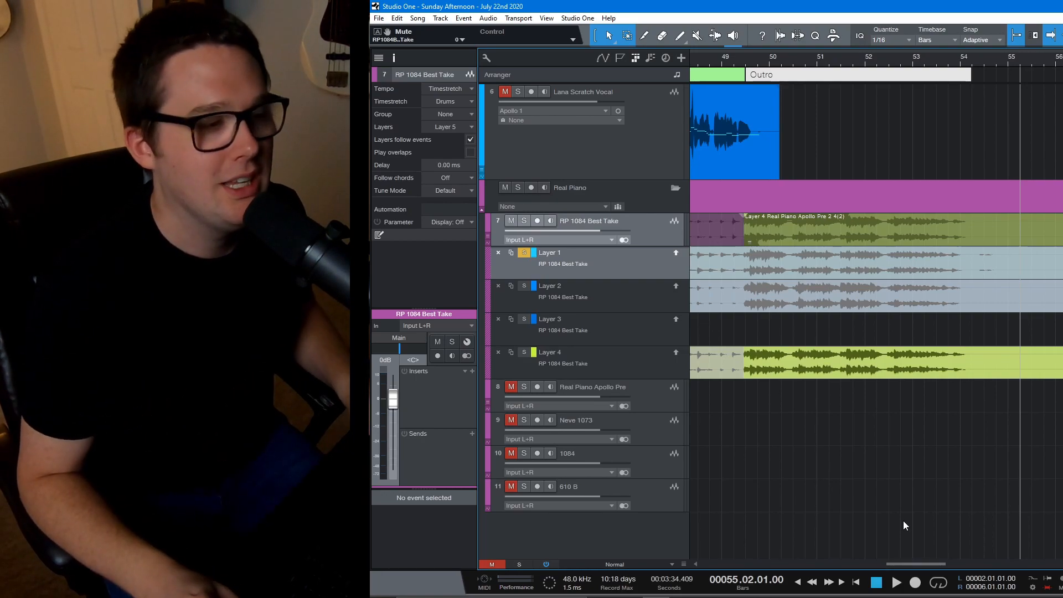
# - Select the Real Piano Apollo Pre track
pyautogui.click(897, 582)
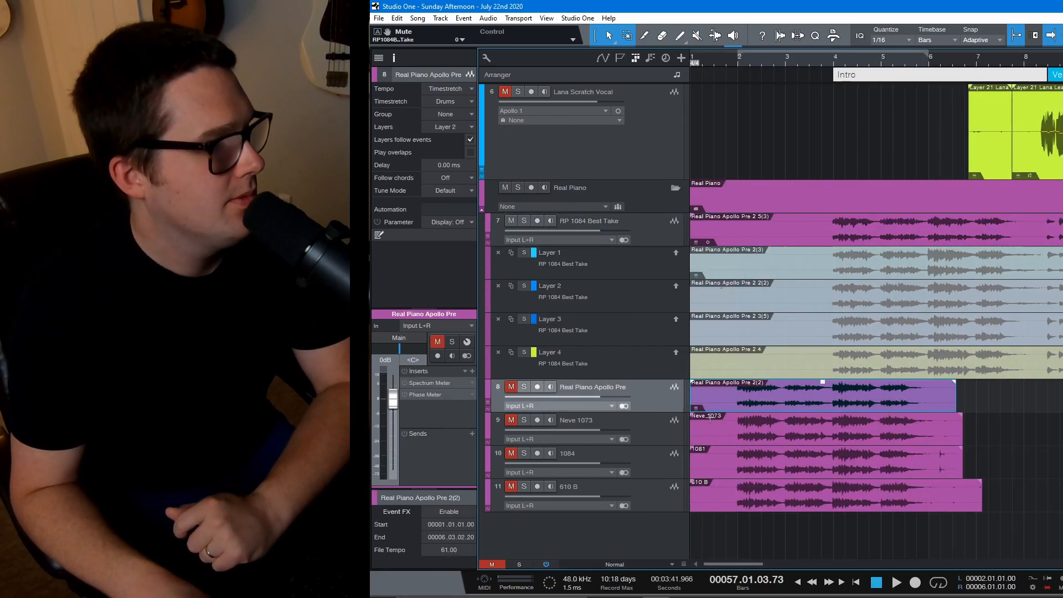
pyautogui.moveTo(858, 448)
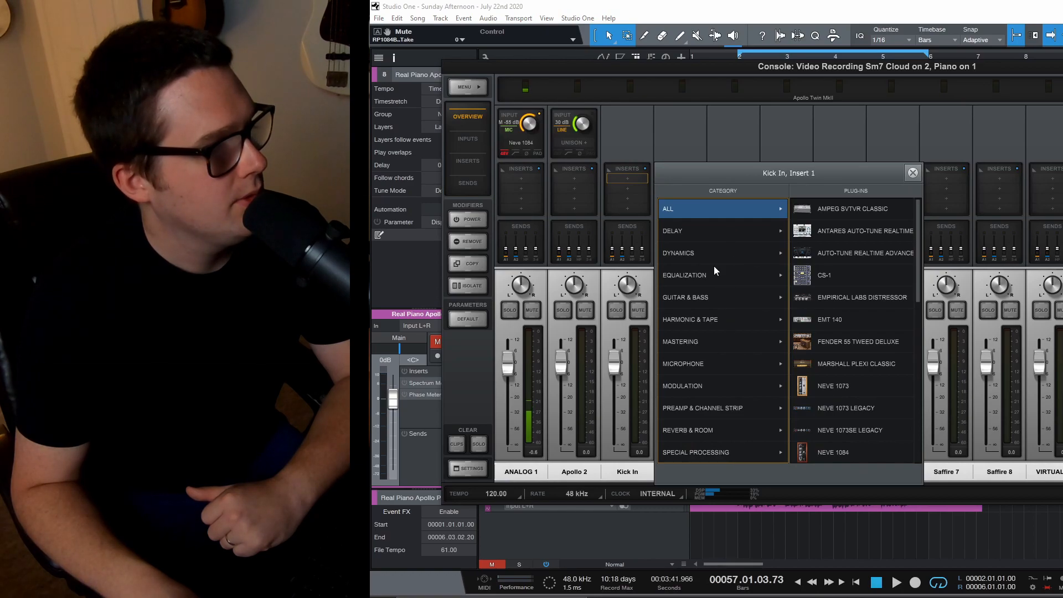
# - Load a Neve 1073 onto the Kick In channel's Insert 1
pyautogui.click(702, 408)
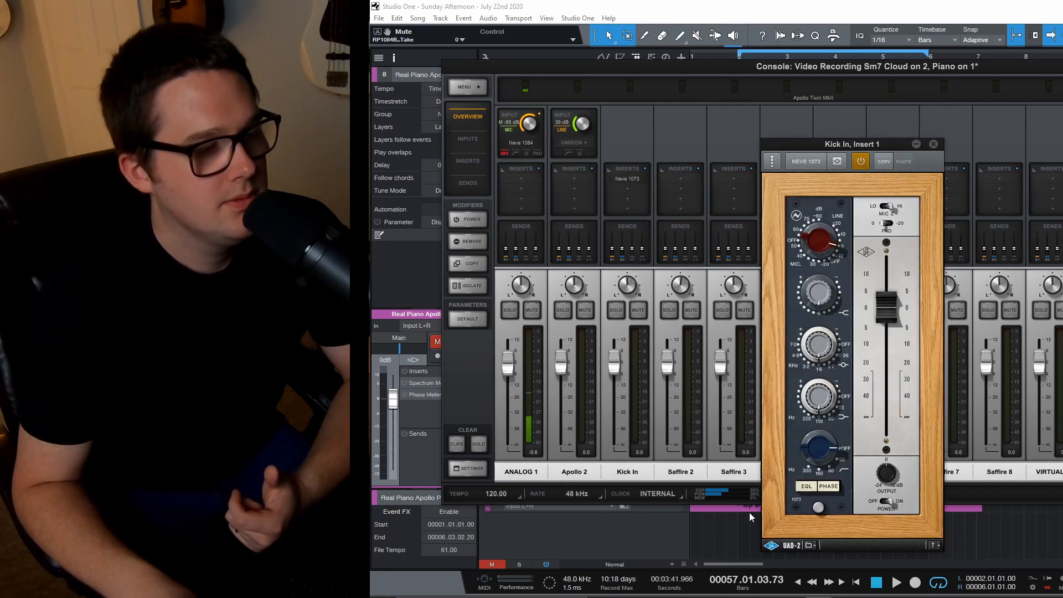
pyautogui.moveTo(913, 254)
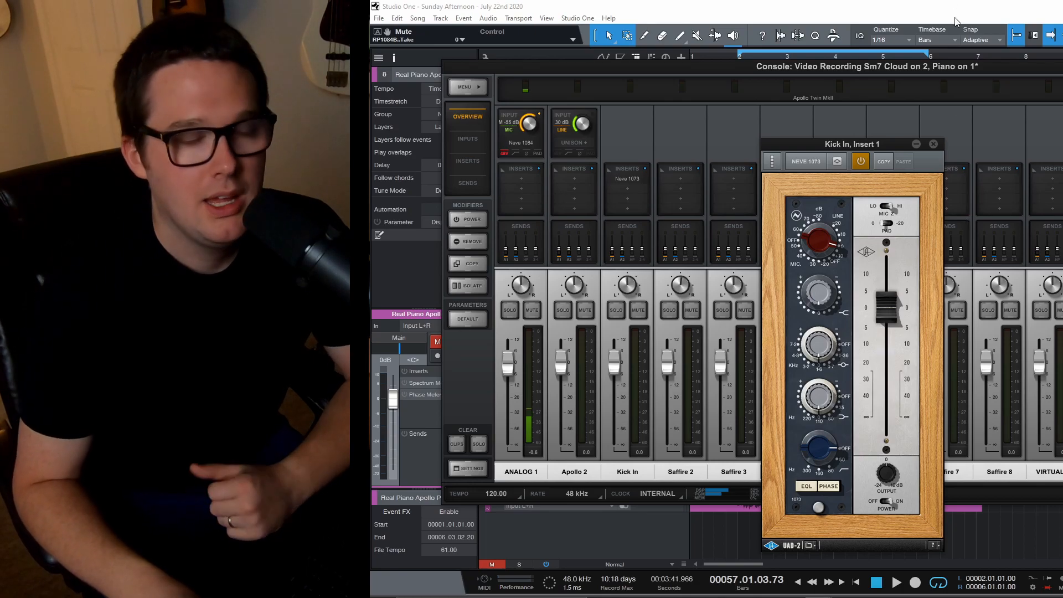
pyautogui.moveTo(940, 153)
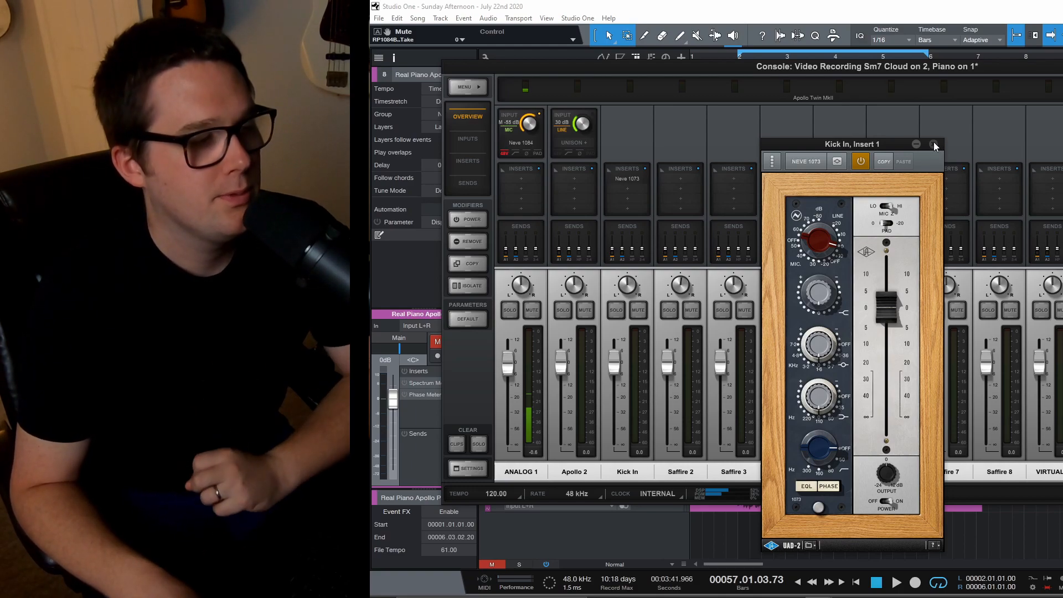
# - Close the Neve 1073 editor and remove it from the Kick In insert
pyautogui.click(935, 145)
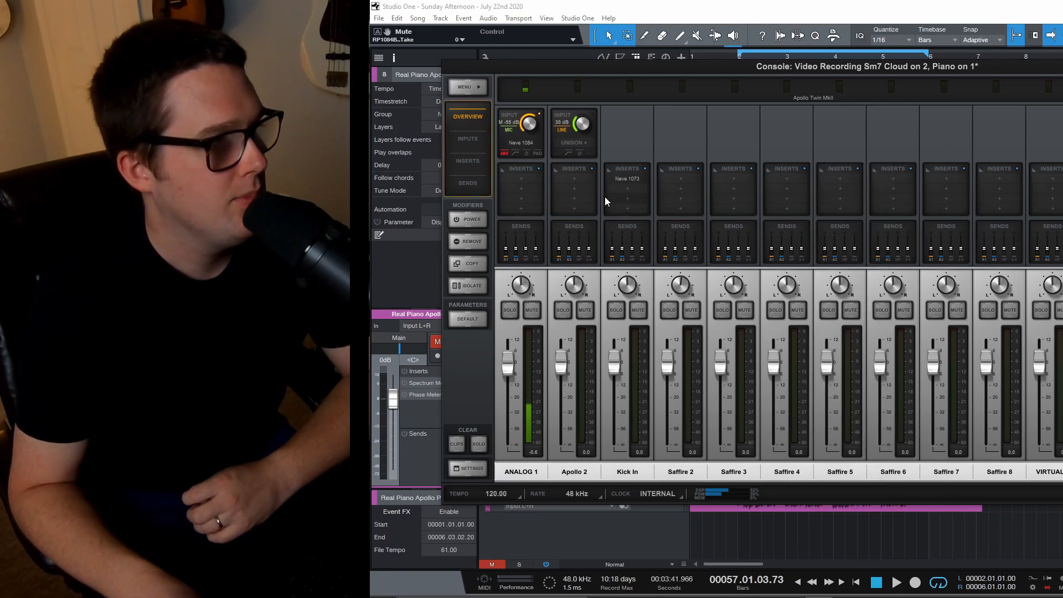
pyautogui.rightClick(626, 178)
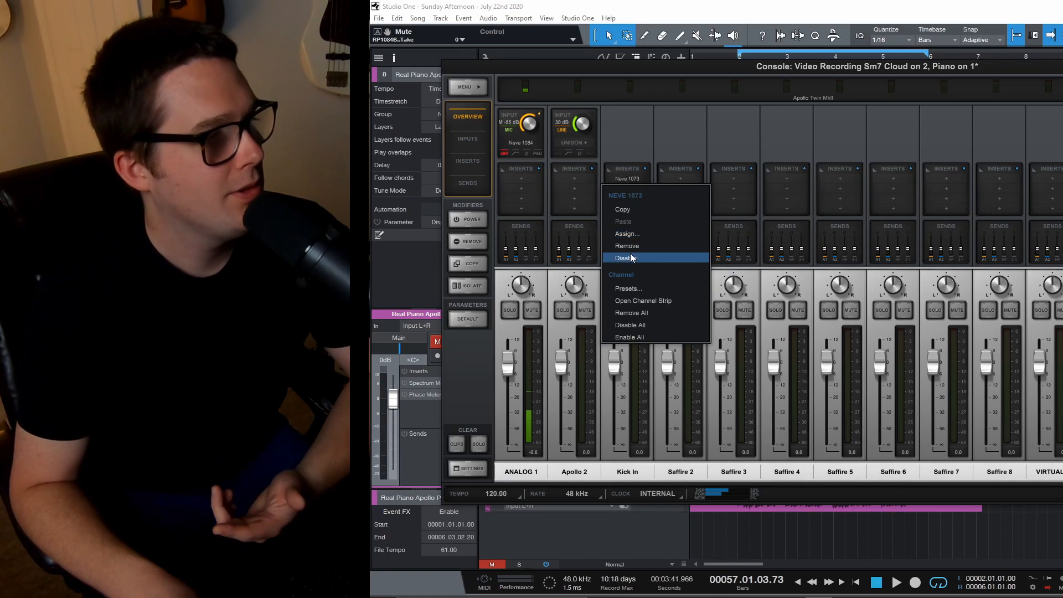
pyautogui.moveTo(643, 246)
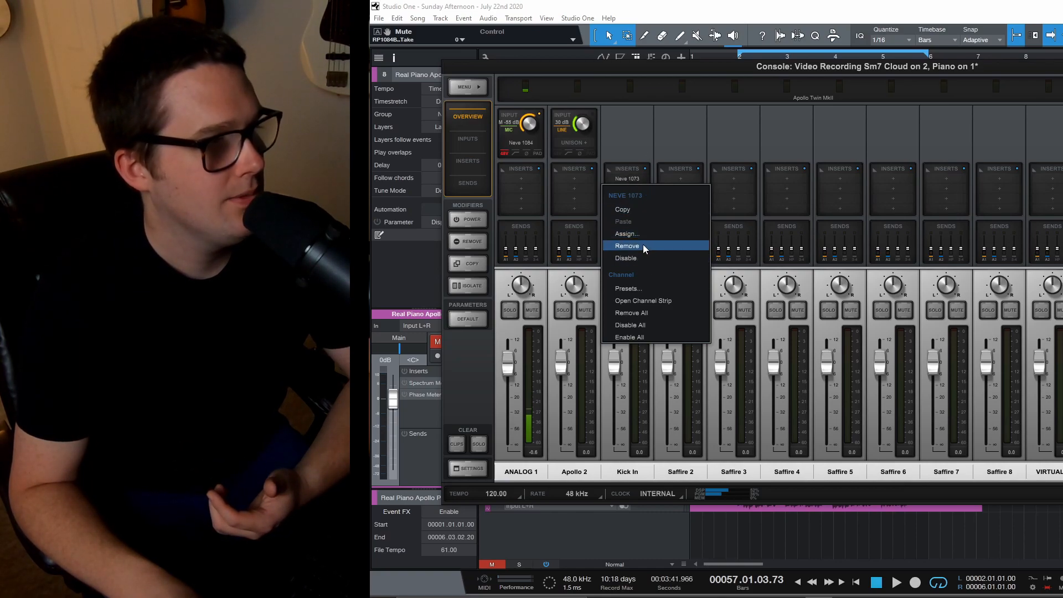
pyautogui.click(627, 246)
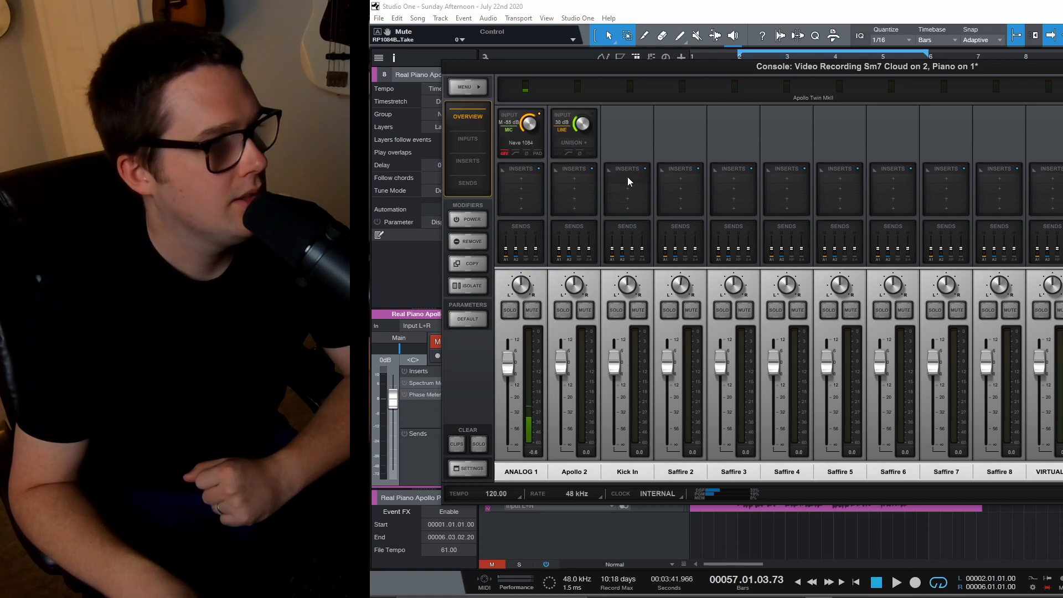
# - Try P Chanstrip on Kick In's first insert, then reopen its plug-in list
pyautogui.click(626, 178)
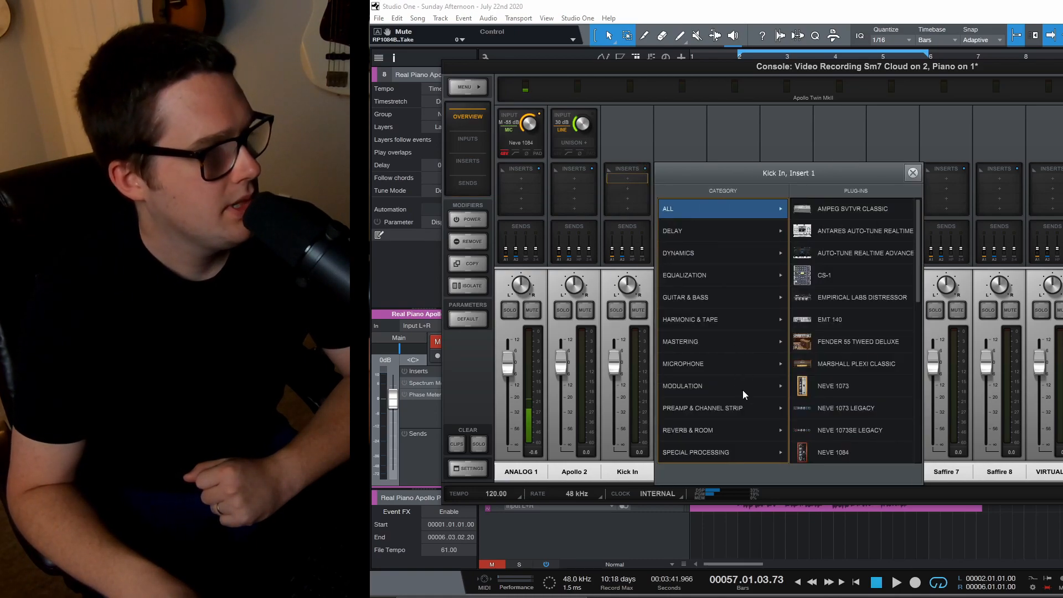
pyautogui.click(912, 173)
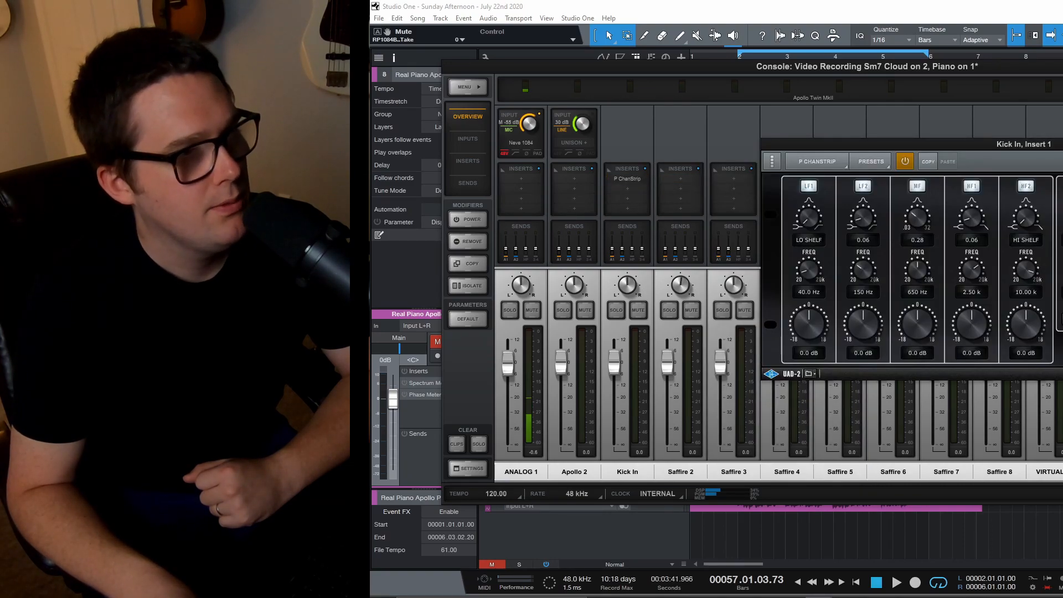
pyautogui.rightClick(627, 179)
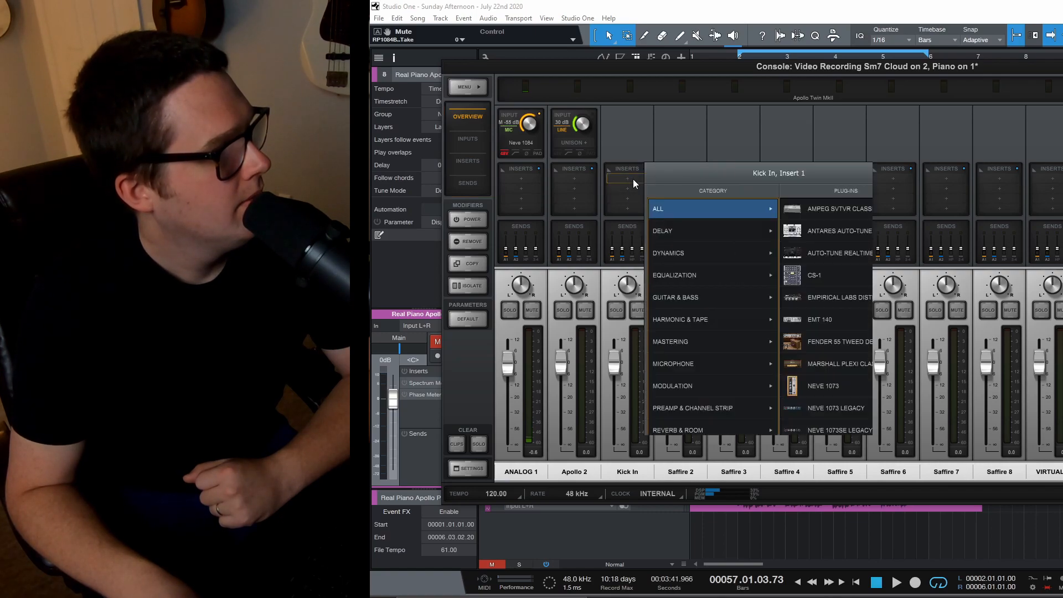
# - Load a Neve 1084 onto Kick In's Insert 1
pyautogui.click(703, 408)
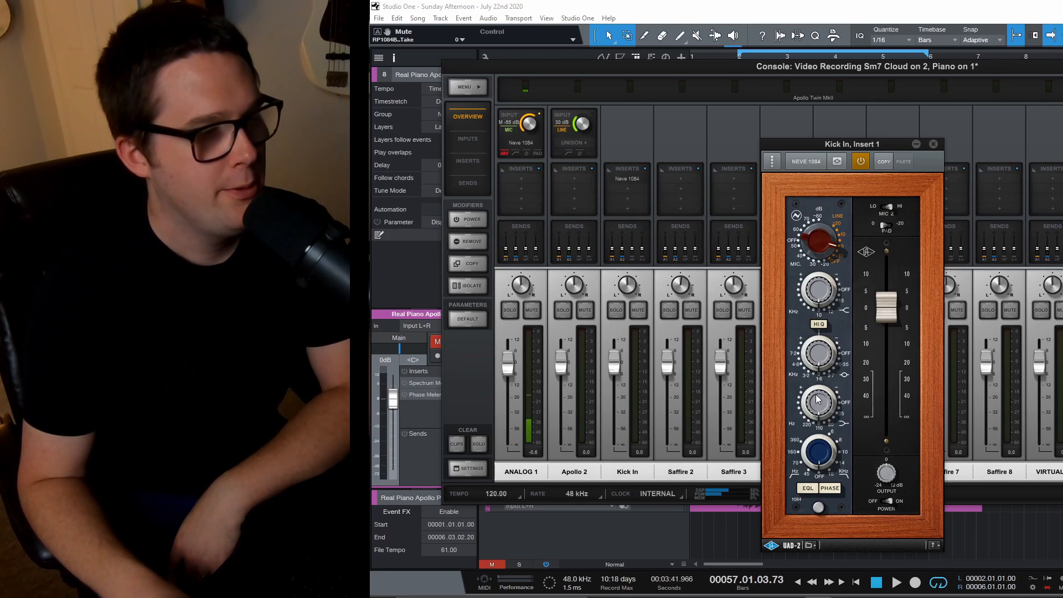
pyautogui.moveTo(859, 550)
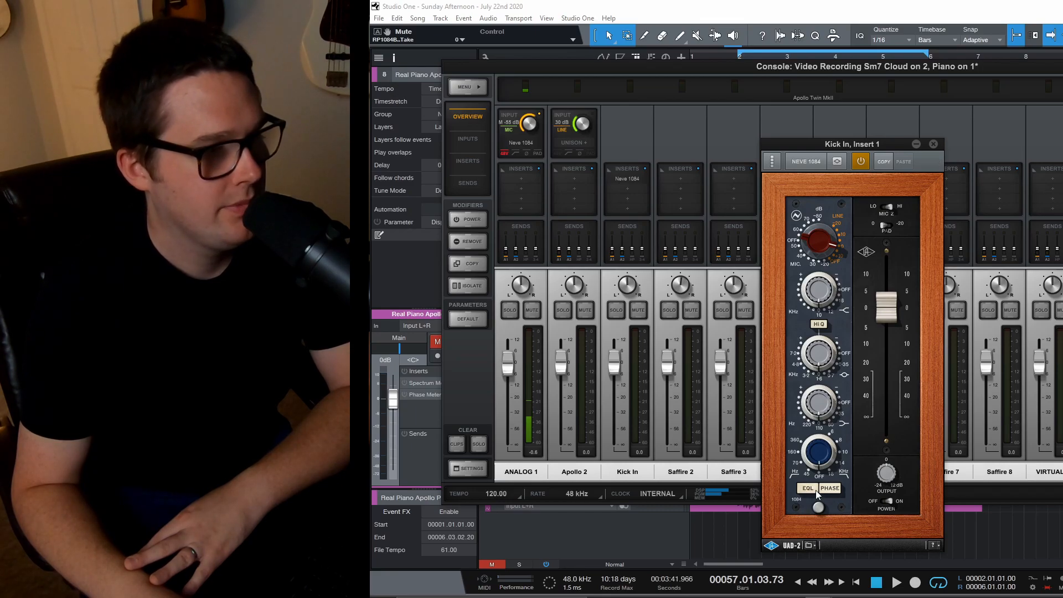
# - Close the Neve 1084 editor and reopen Kick In's Insert 1 plug-in list
pyautogui.click(933, 144)
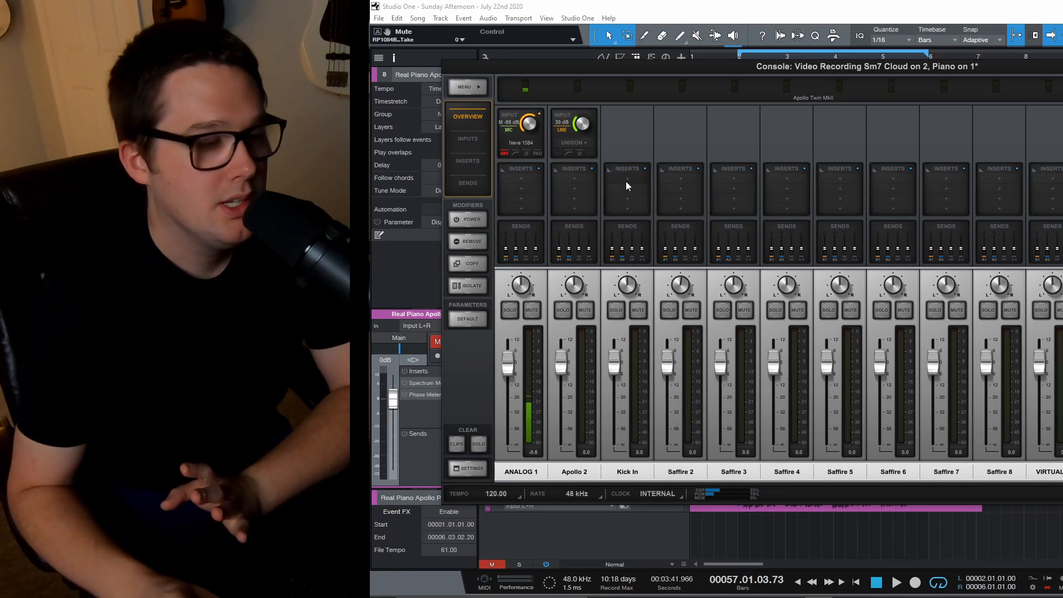
pyautogui.moveTo(612, 180)
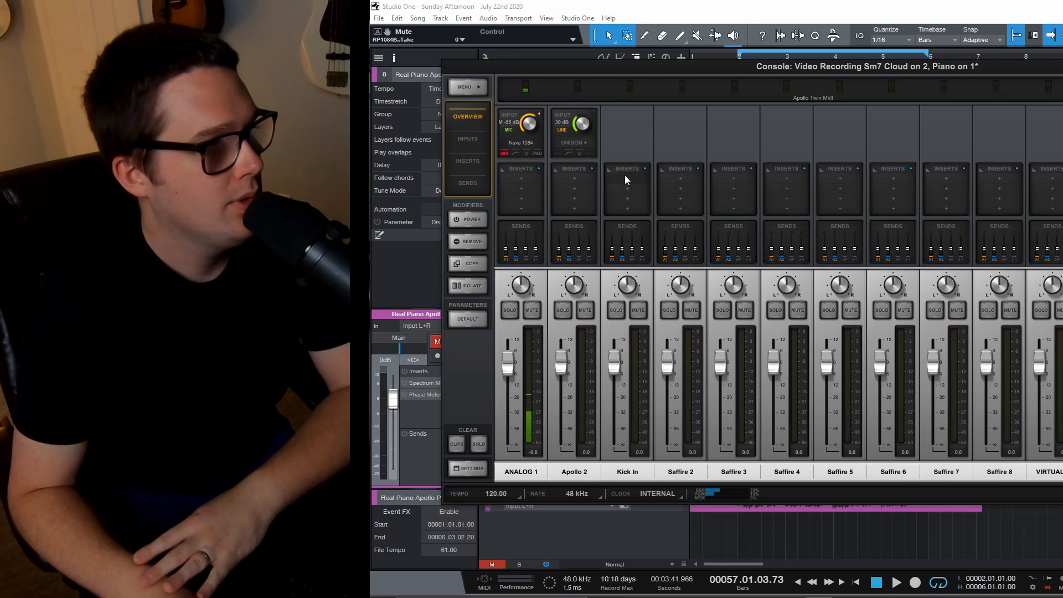
pyautogui.click(626, 178)
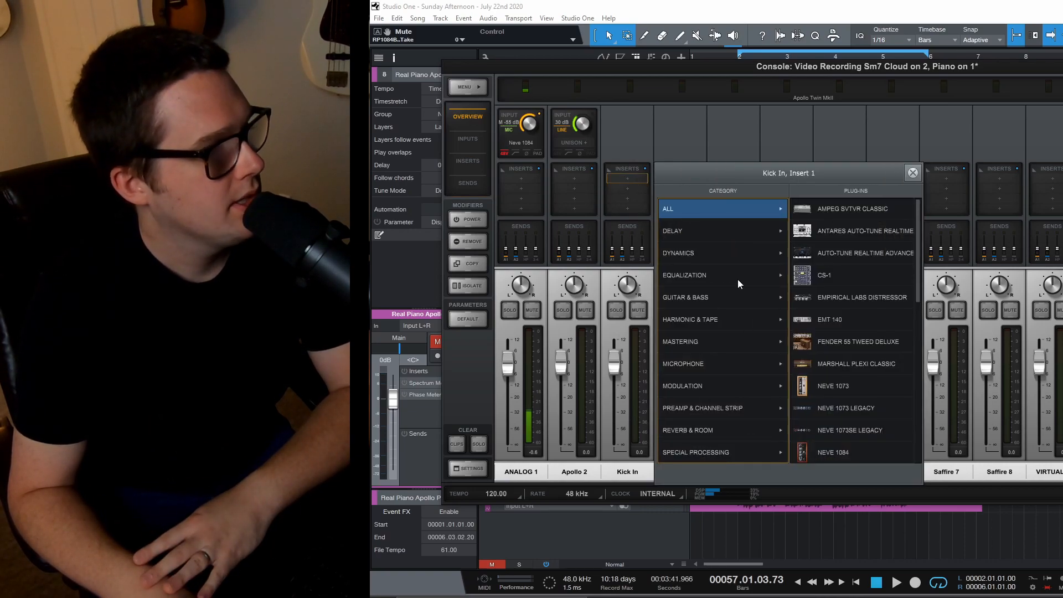
pyautogui.moveTo(738, 406)
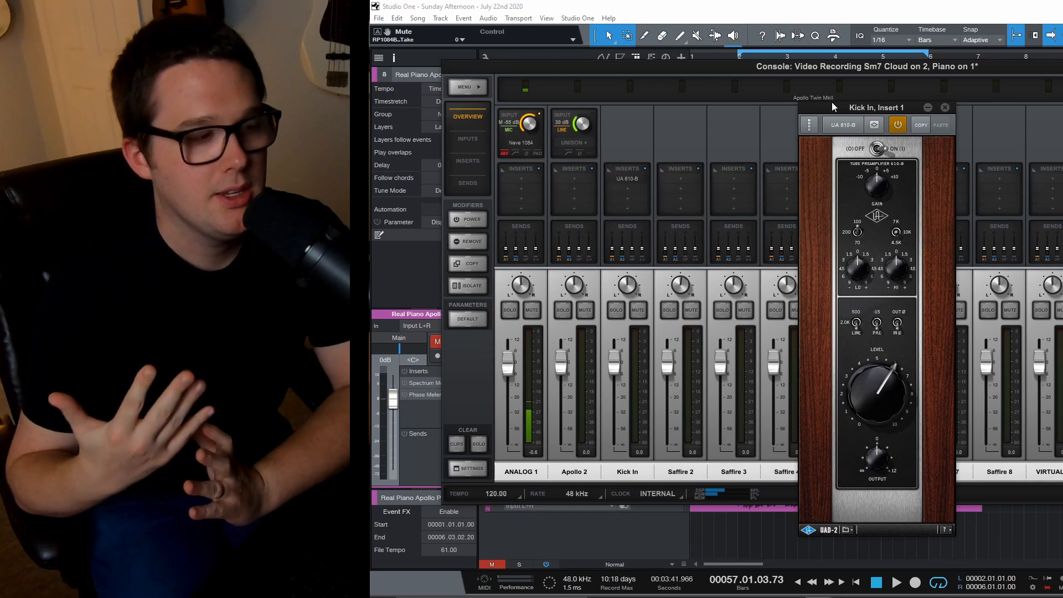
pyautogui.moveTo(931, 115)
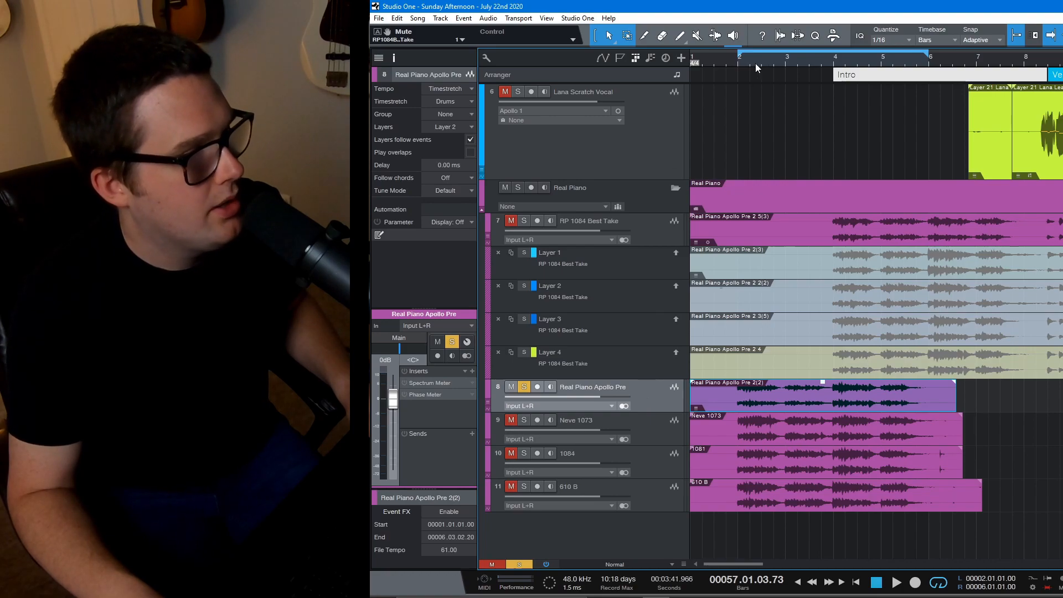
# - Solo and play back the Apollo Pre, 1084 and 610 B piano takes, then unsolo
pyautogui.click(740, 61)
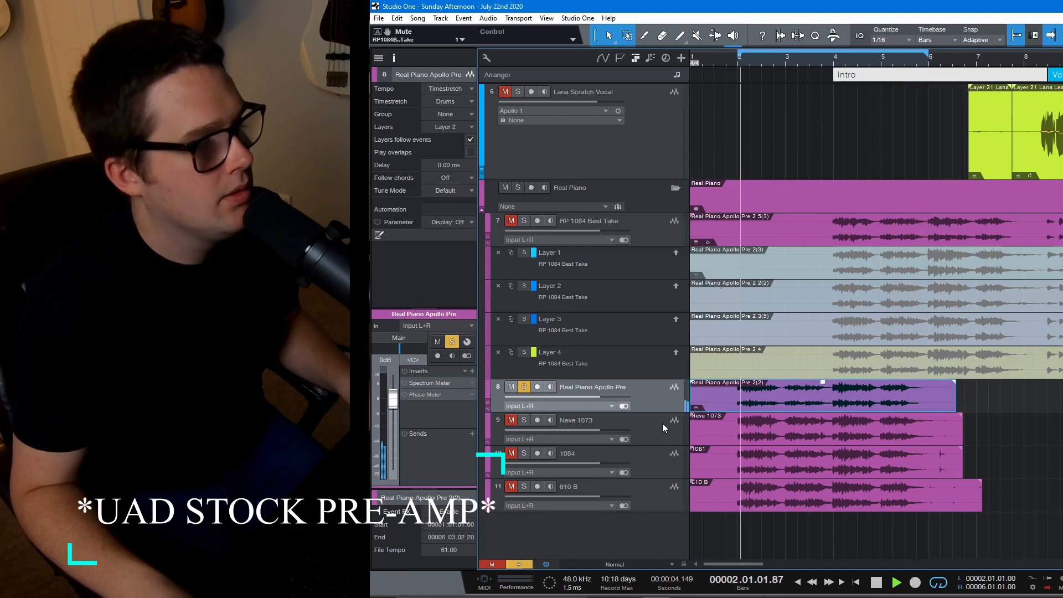
pyautogui.click(592, 420)
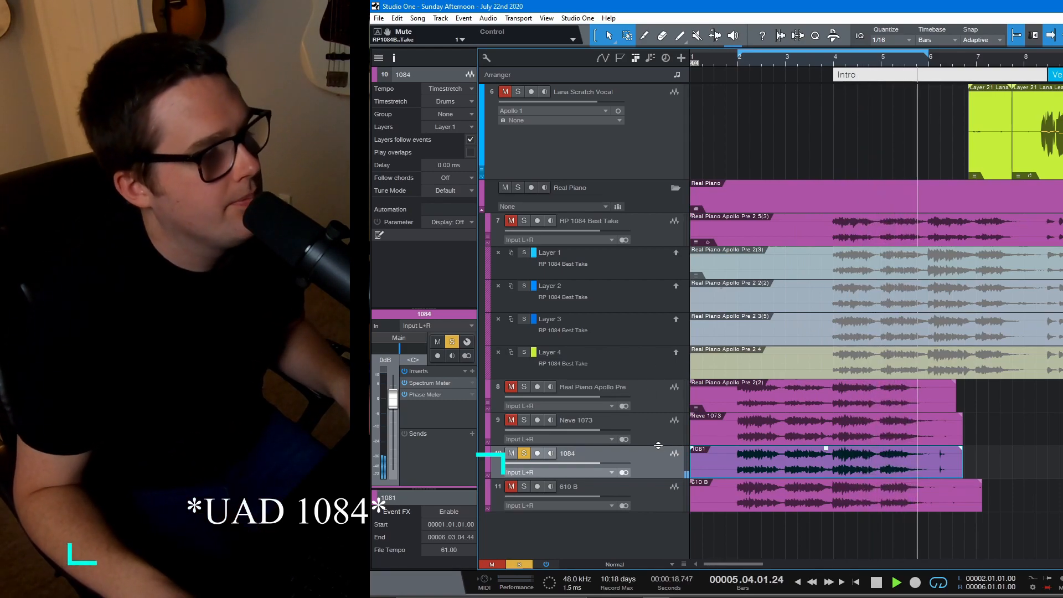
pyautogui.click(568, 486)
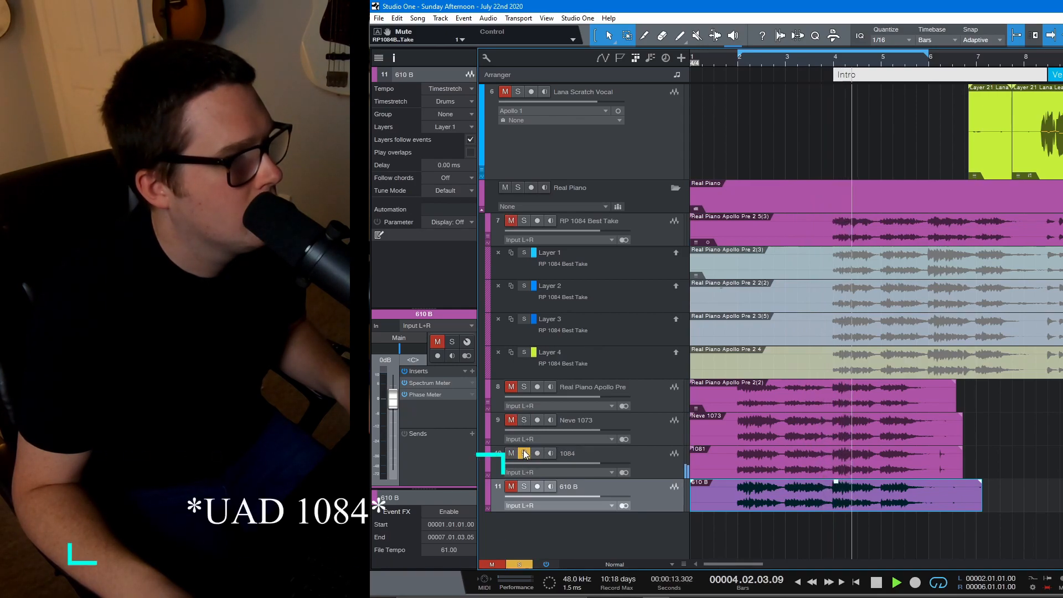
pyautogui.click(524, 486)
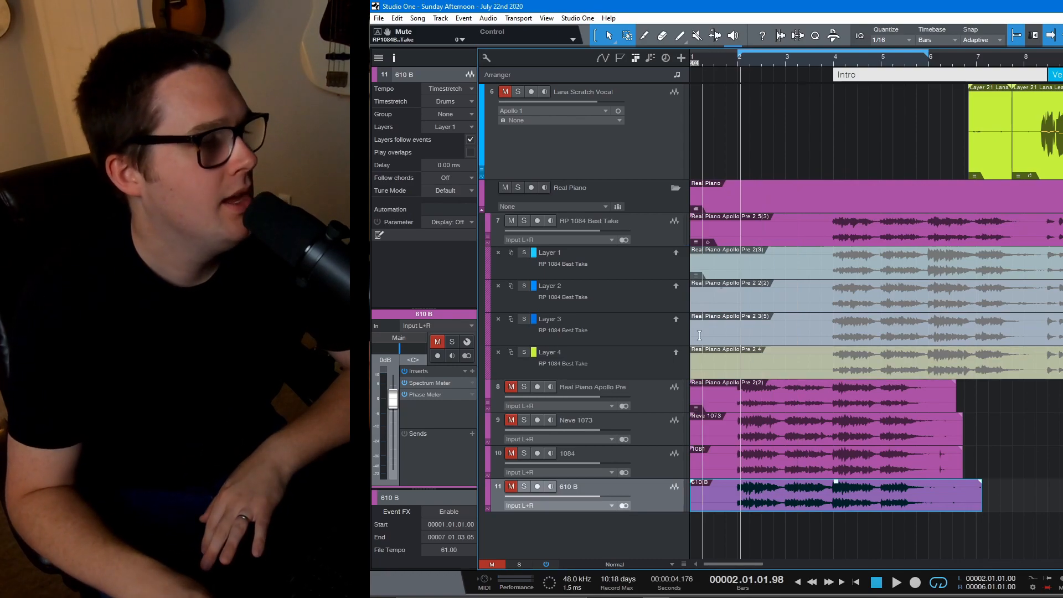
pyautogui.click(824, 397)
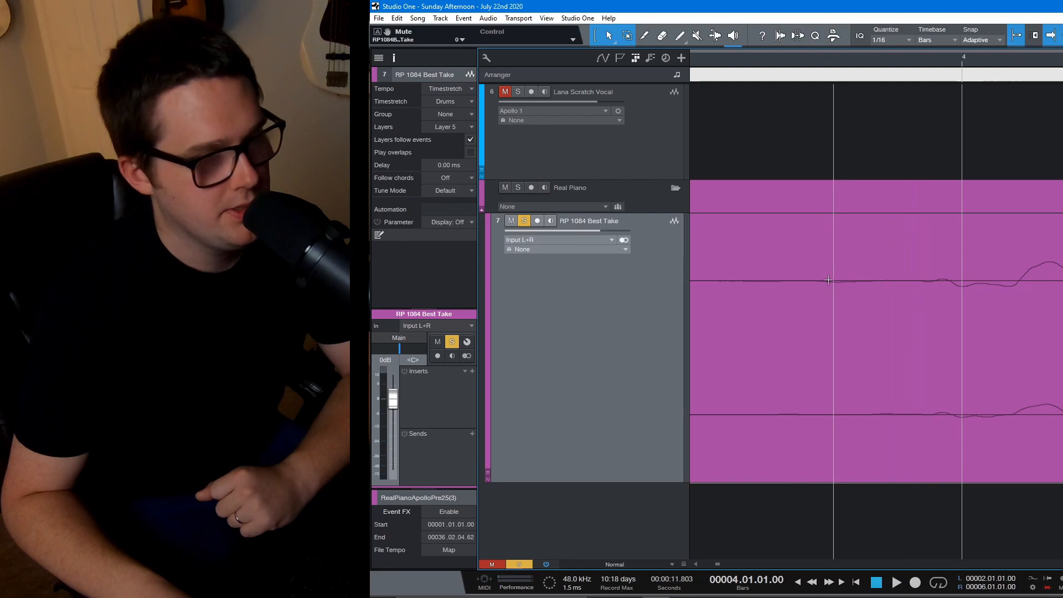
pyautogui.moveTo(909, 276)
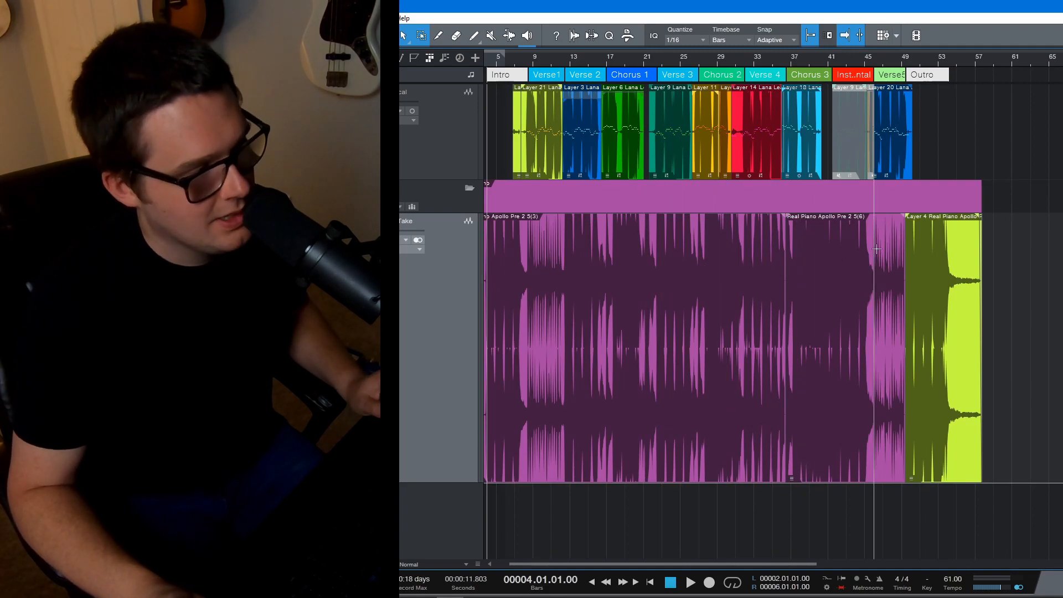
pyautogui.hscroll(3)
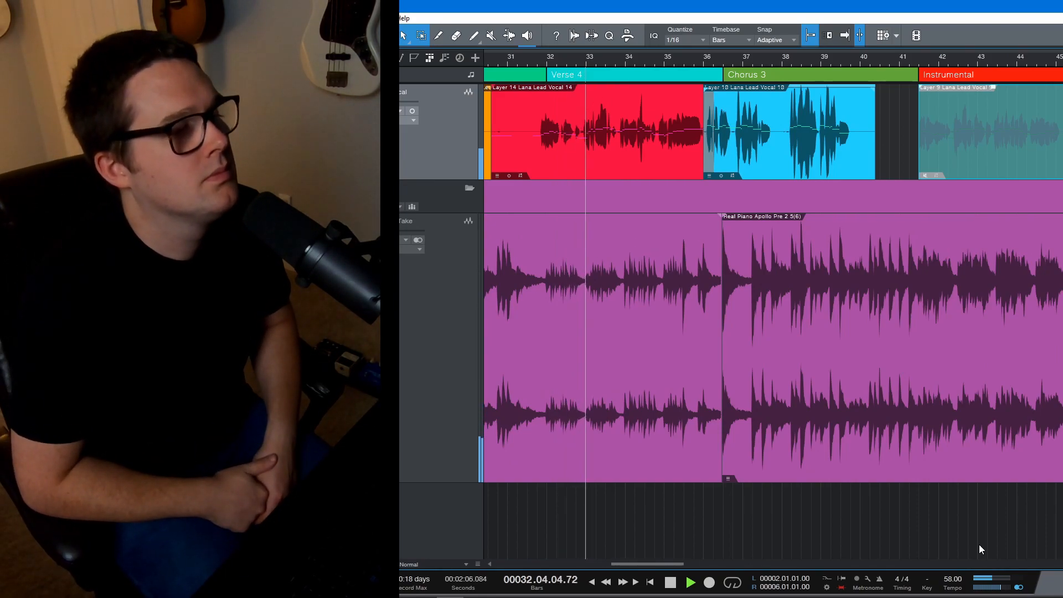
pyautogui.click(691, 583)
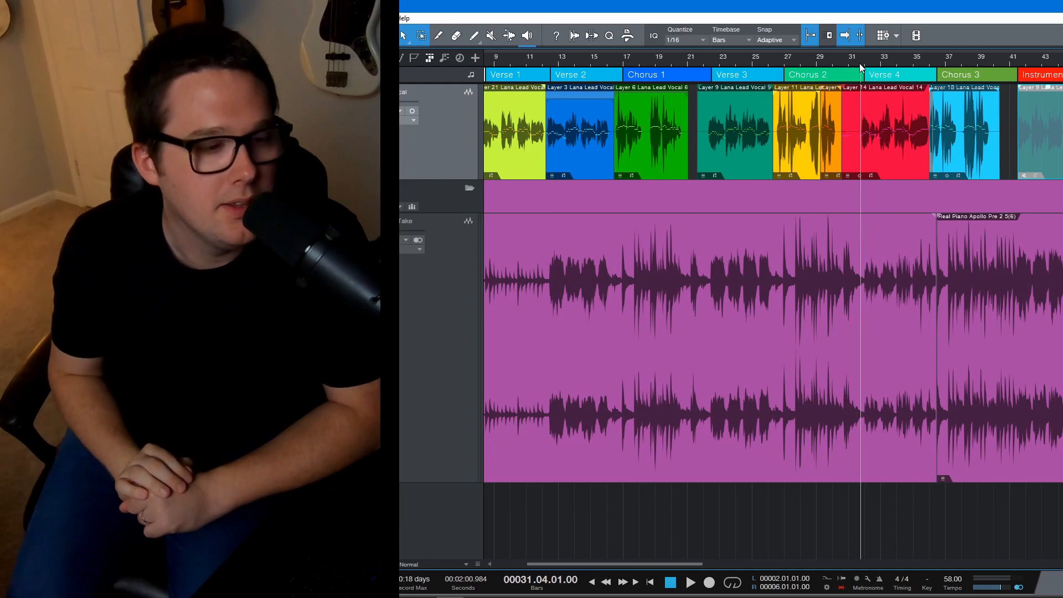
# - Play the song from Verse 4 with the piano take and vocal, stopping near Chorus 3
pyautogui.click(693, 582)
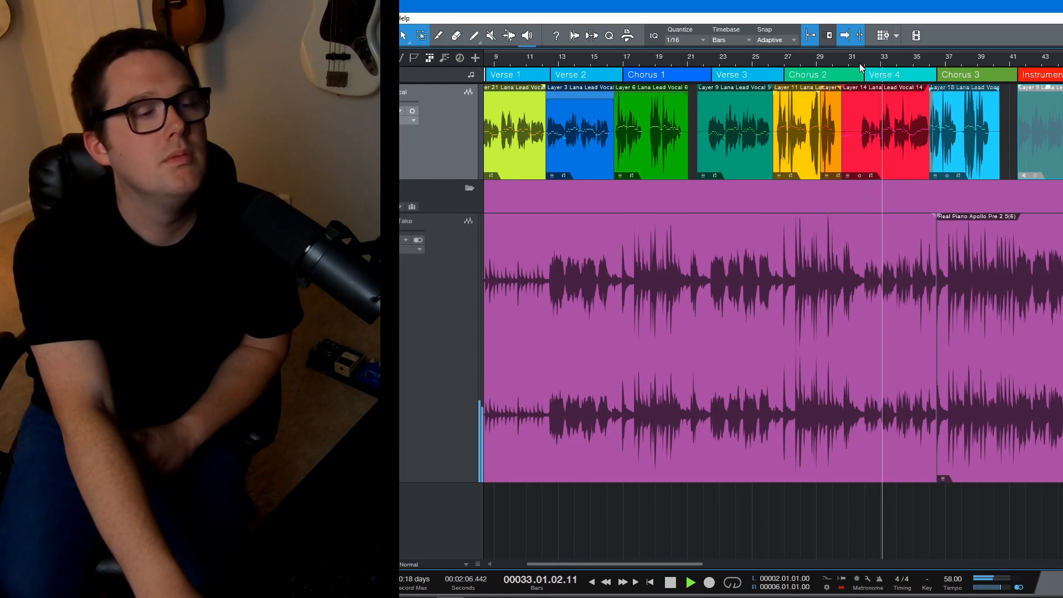
pyautogui.click(691, 580)
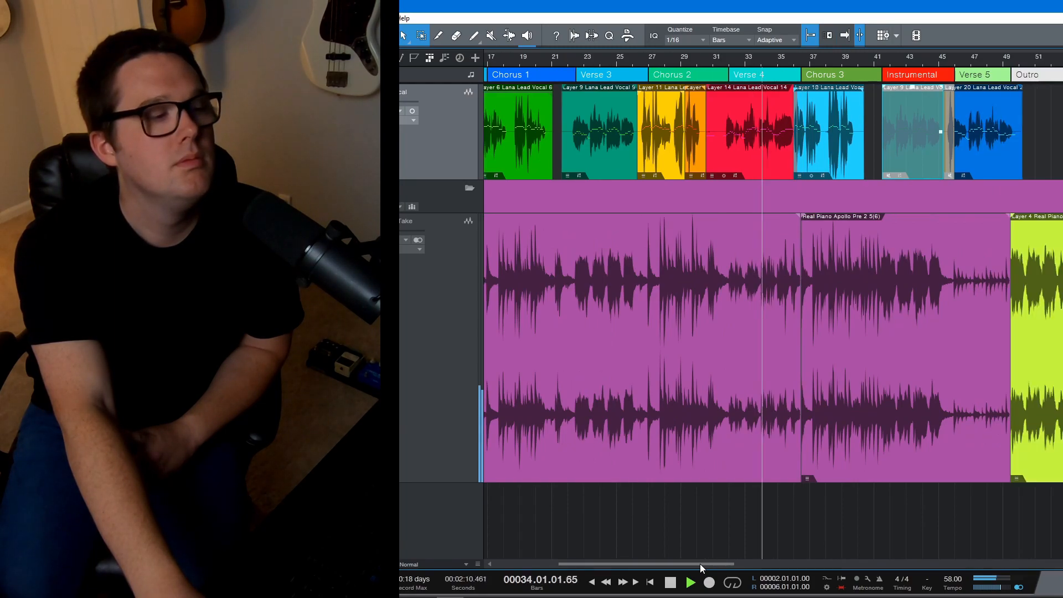
pyautogui.hscroll(3)
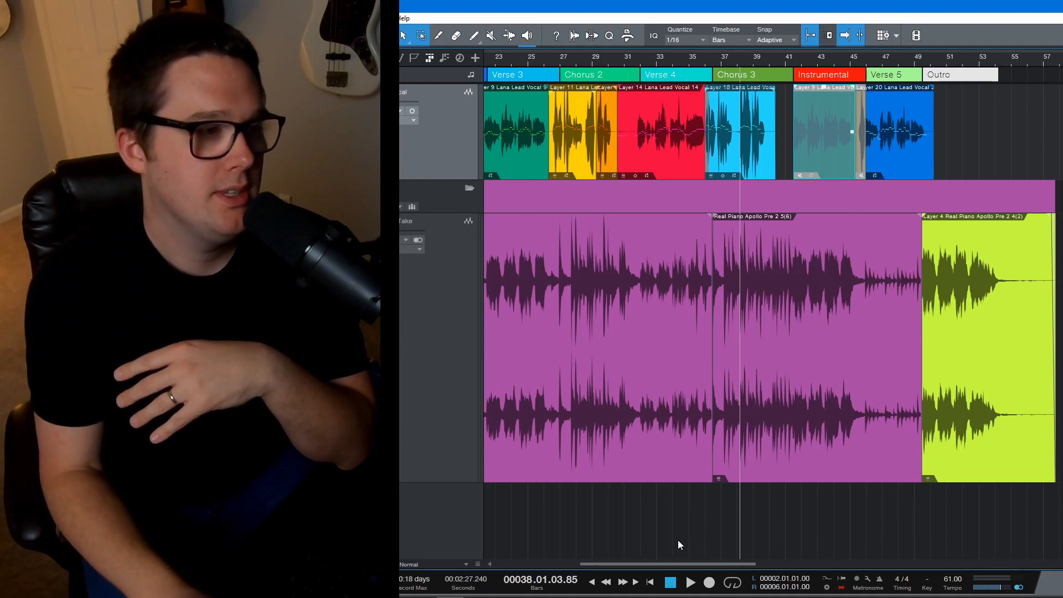
# - Resume playback through the Instrumental and Outro, stopping around bar 52
pyautogui.hscroll(-3)
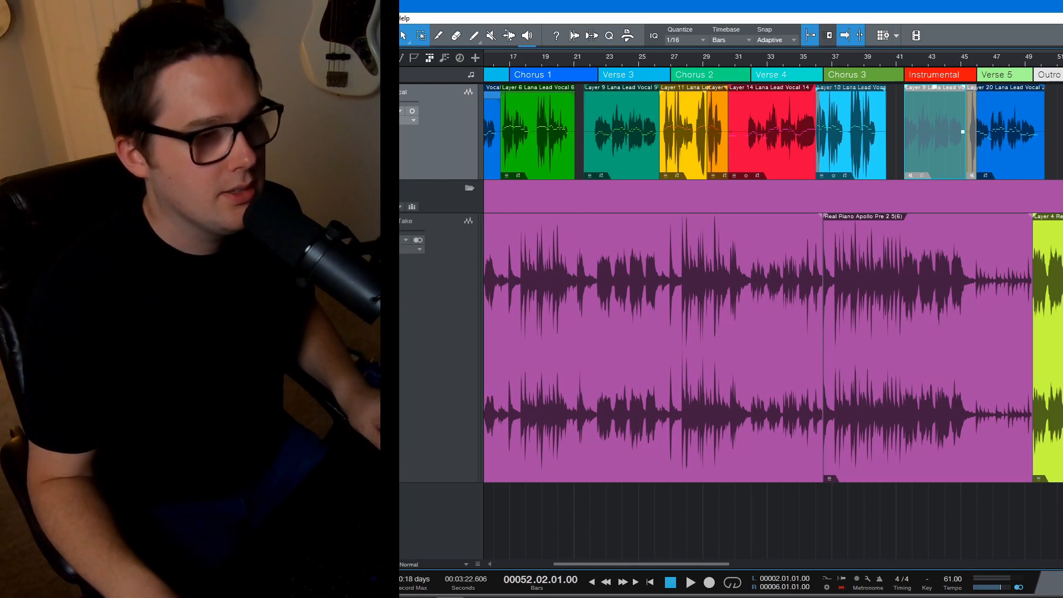
# - Move the playhead back to the Intro near bar 3
pyautogui.click(694, 580)
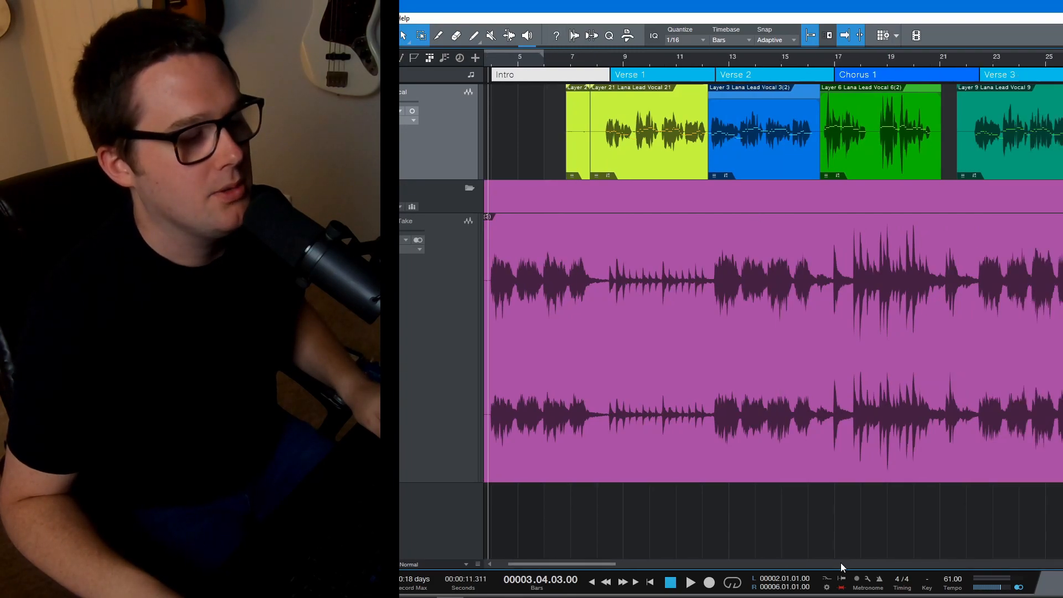
# - Centre the view on Chorus 1 with the playhead around bar 16
pyautogui.hscroll(3)
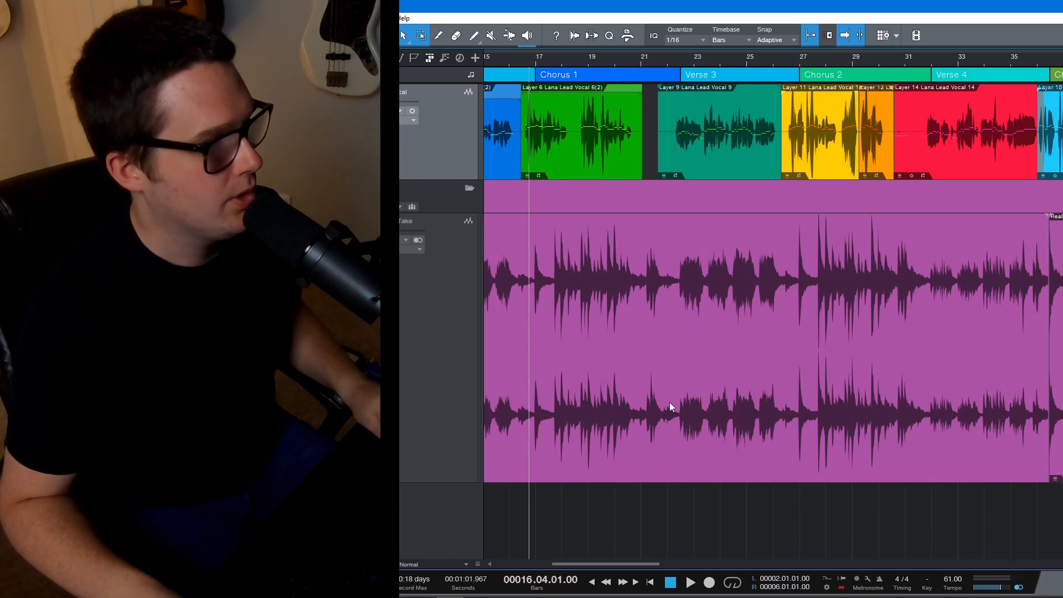
pyautogui.click(694, 583)
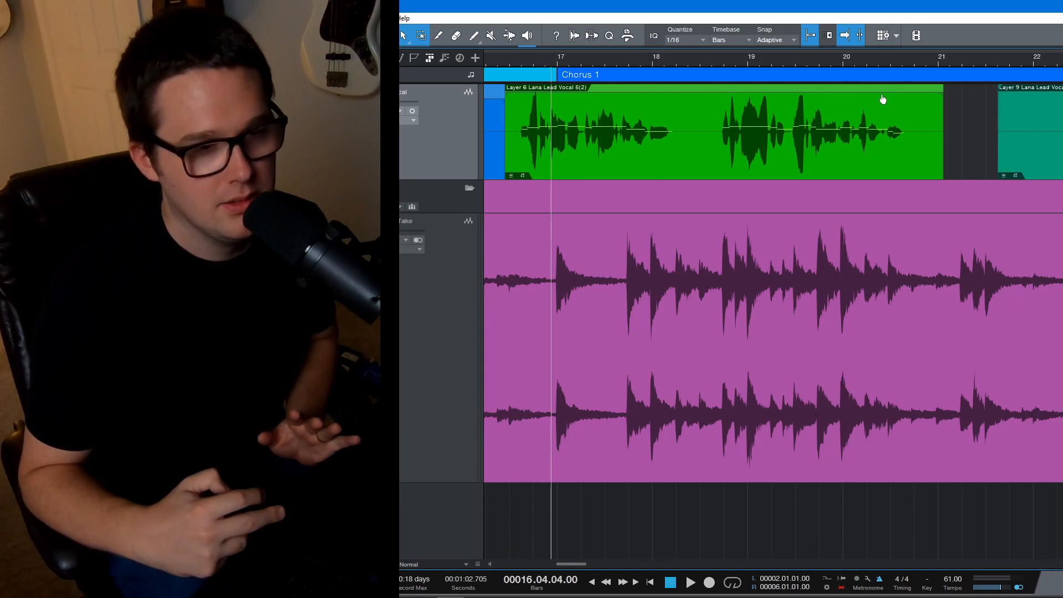
# - Show RP 1084 Best Take soloed in the Inspector with Lana Scratch Vocal muted
pyautogui.click(692, 582)
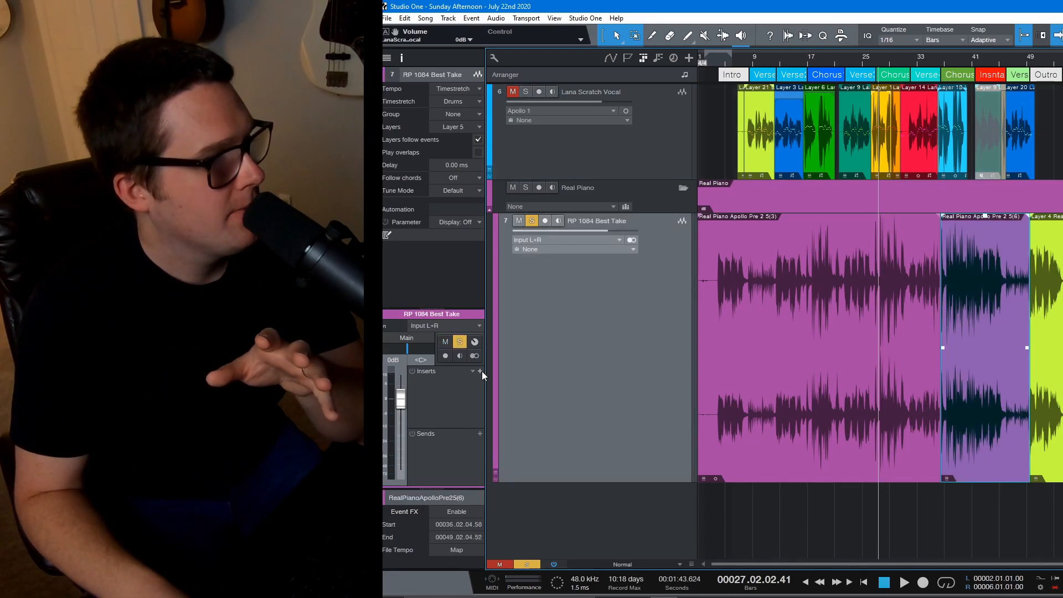
# - Return the playhead to around bar 4 in the Intro
pyautogui.click(480, 371)
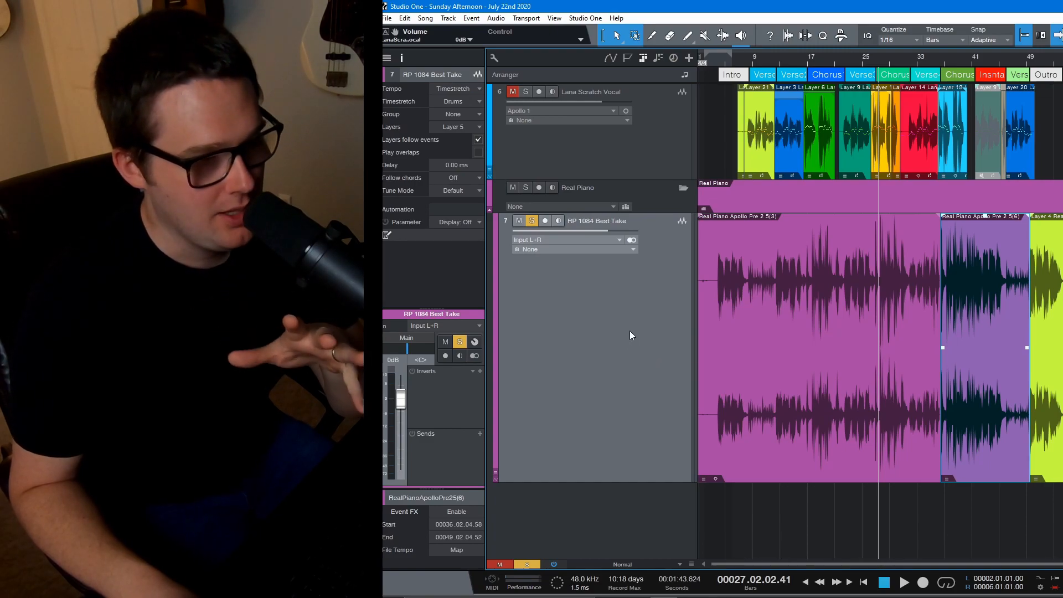
pyautogui.moveTo(667, 308)
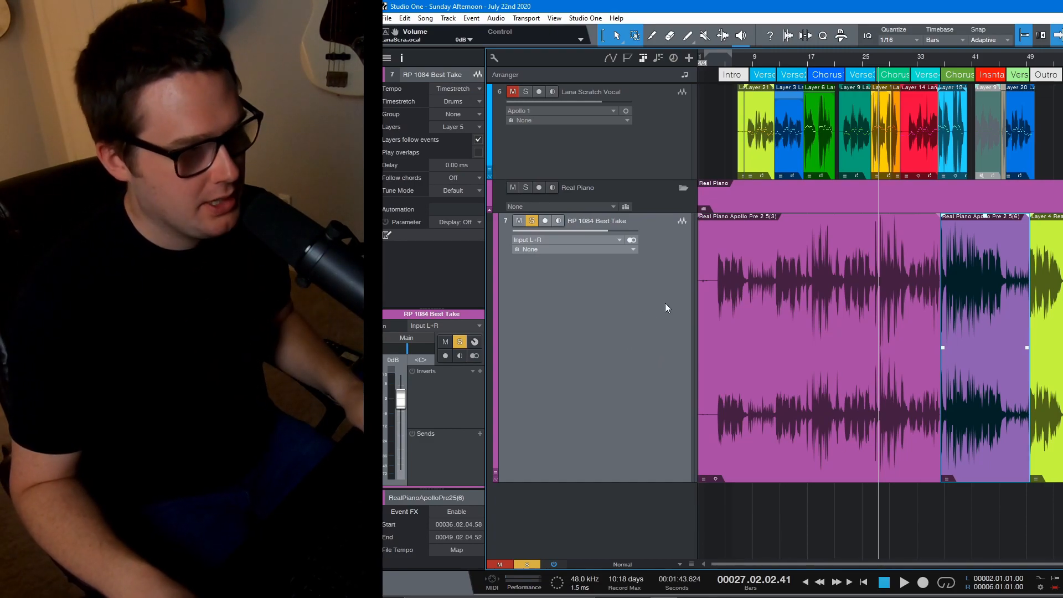
pyautogui.click(720, 62)
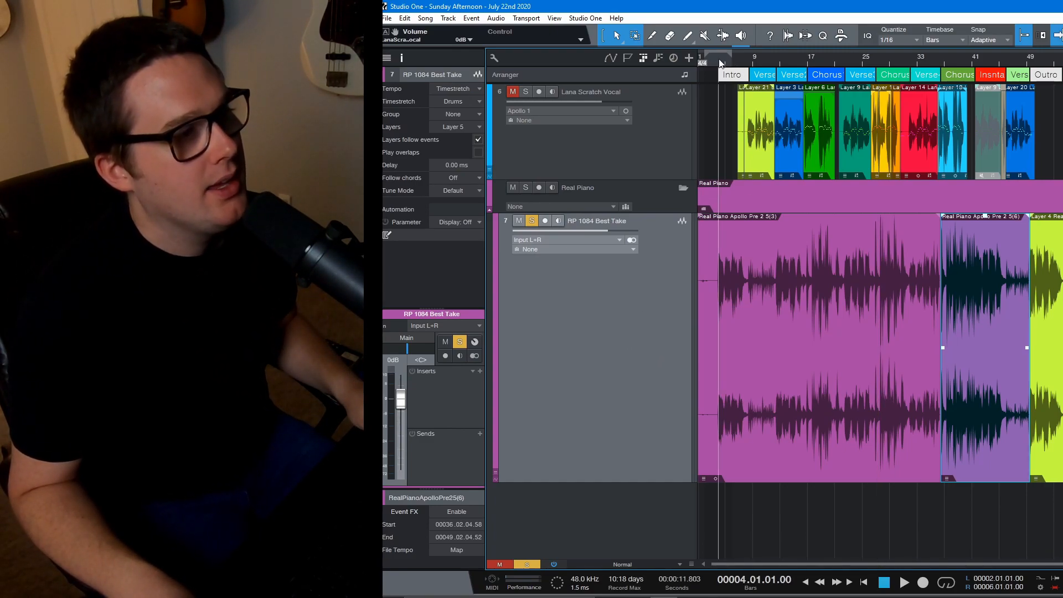